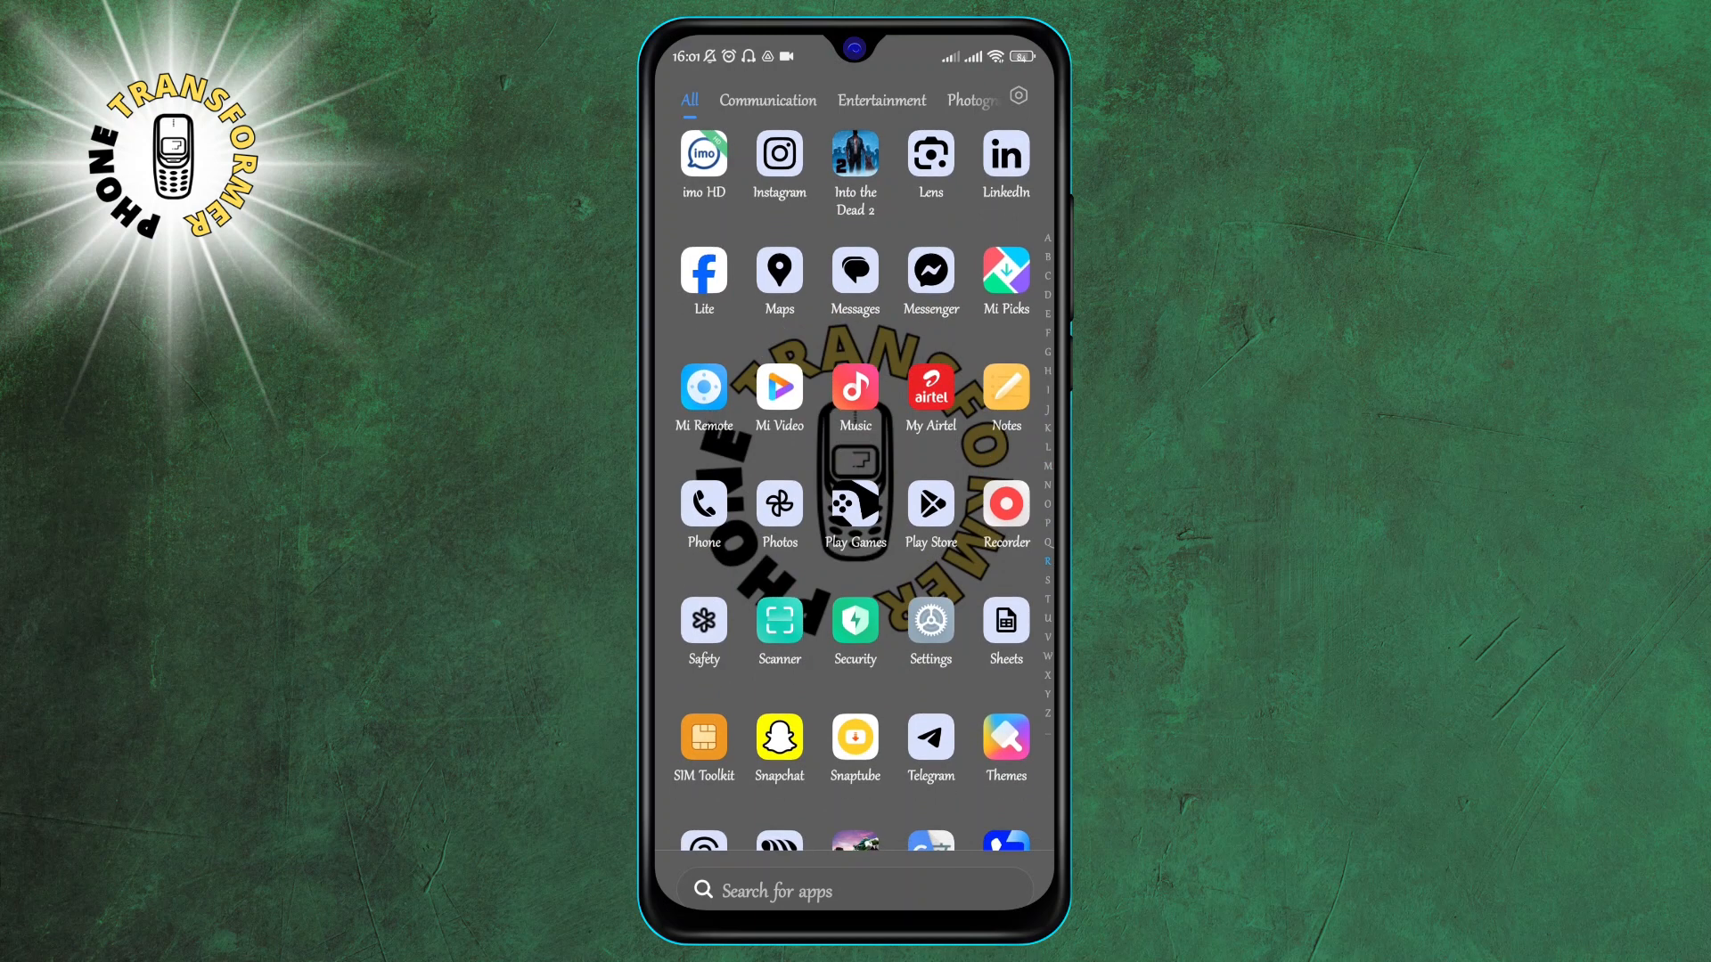
Launch the Settings app from the app drawer
left_click(928, 619)
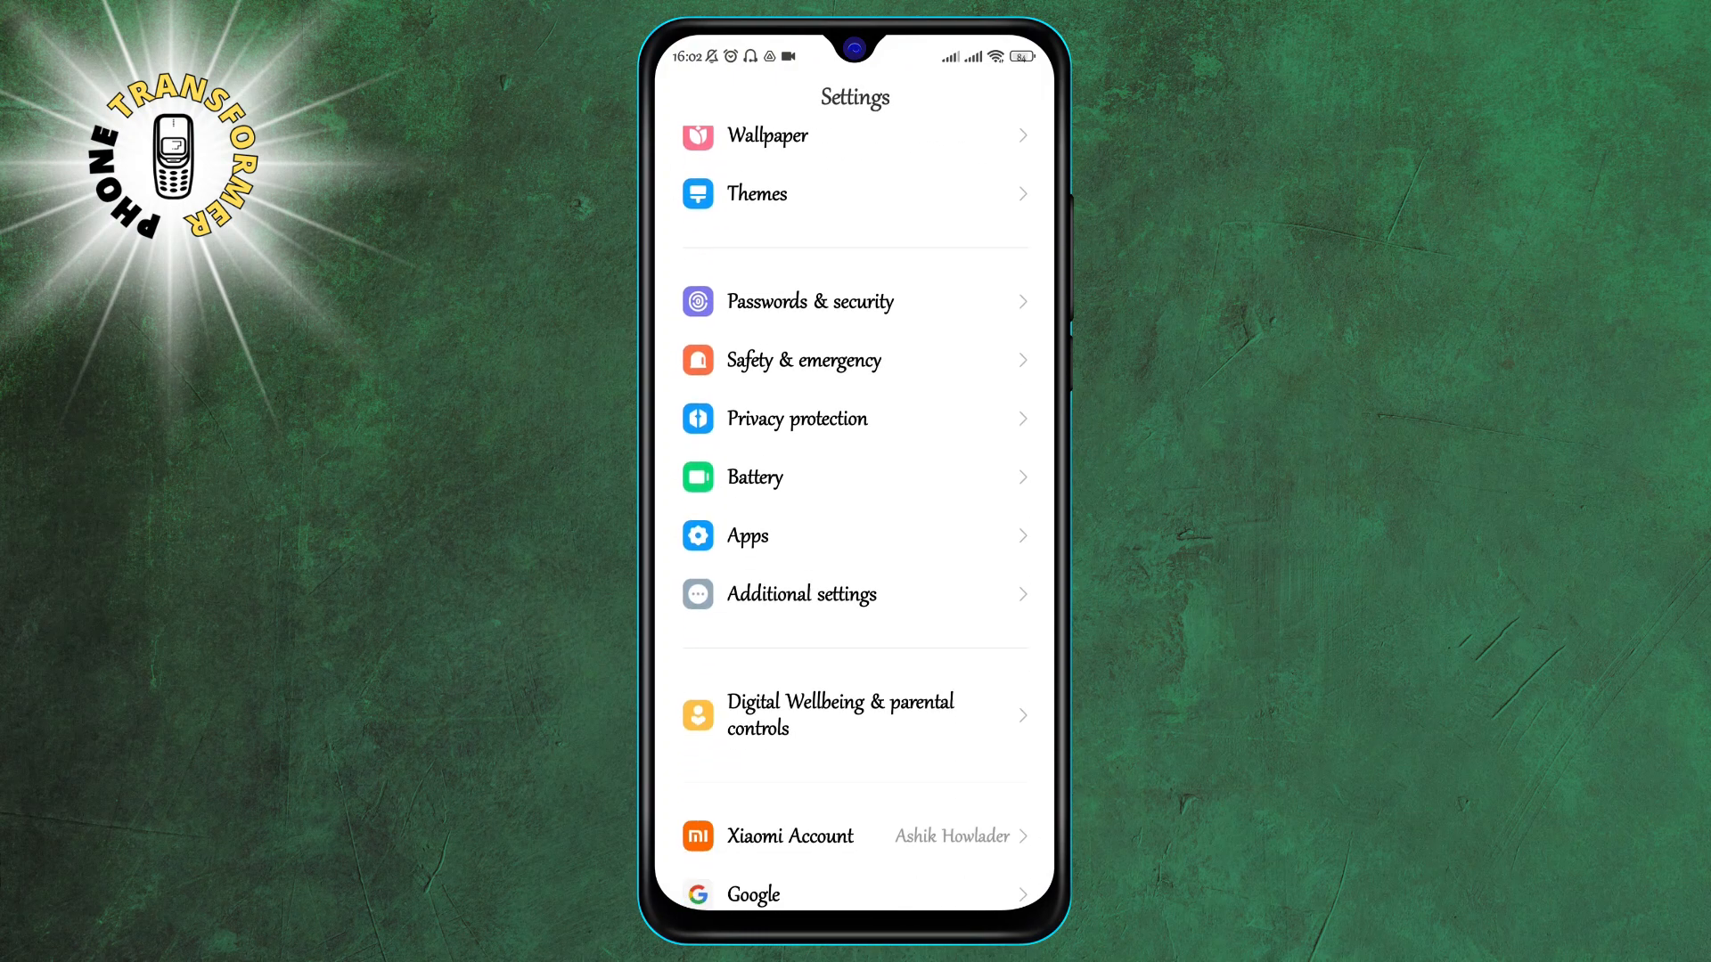
Scroll the Settings list to reach the Google entry
scroll("down", 3)
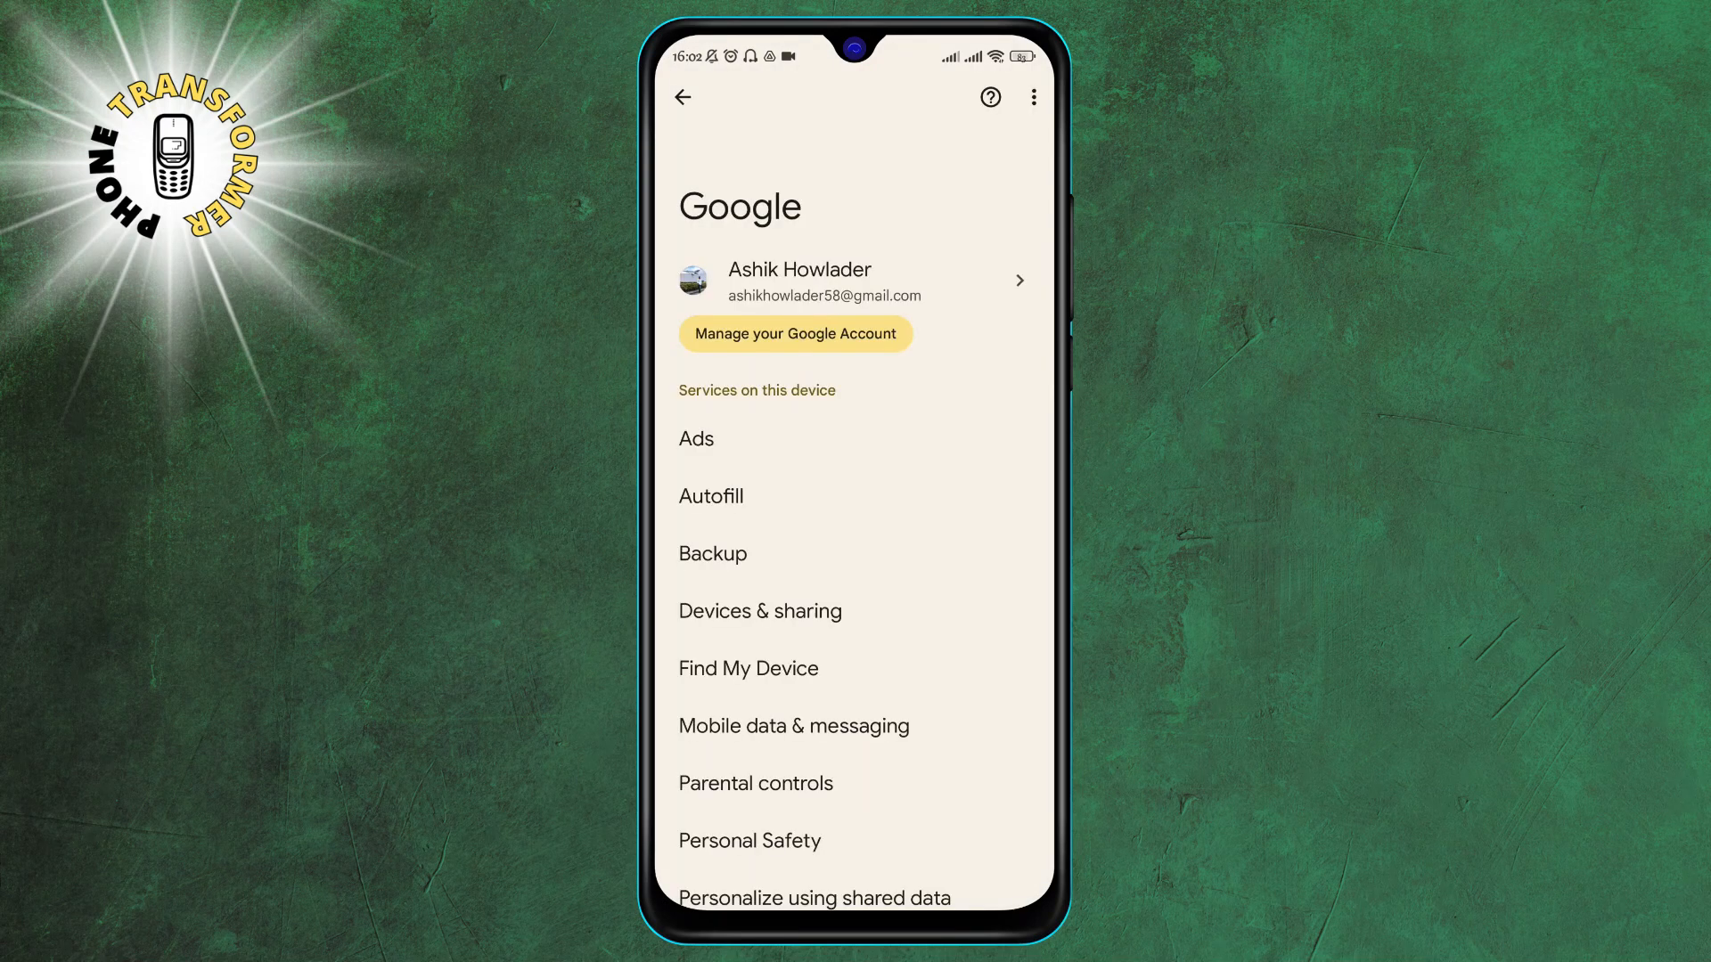
scroll("up", 3)
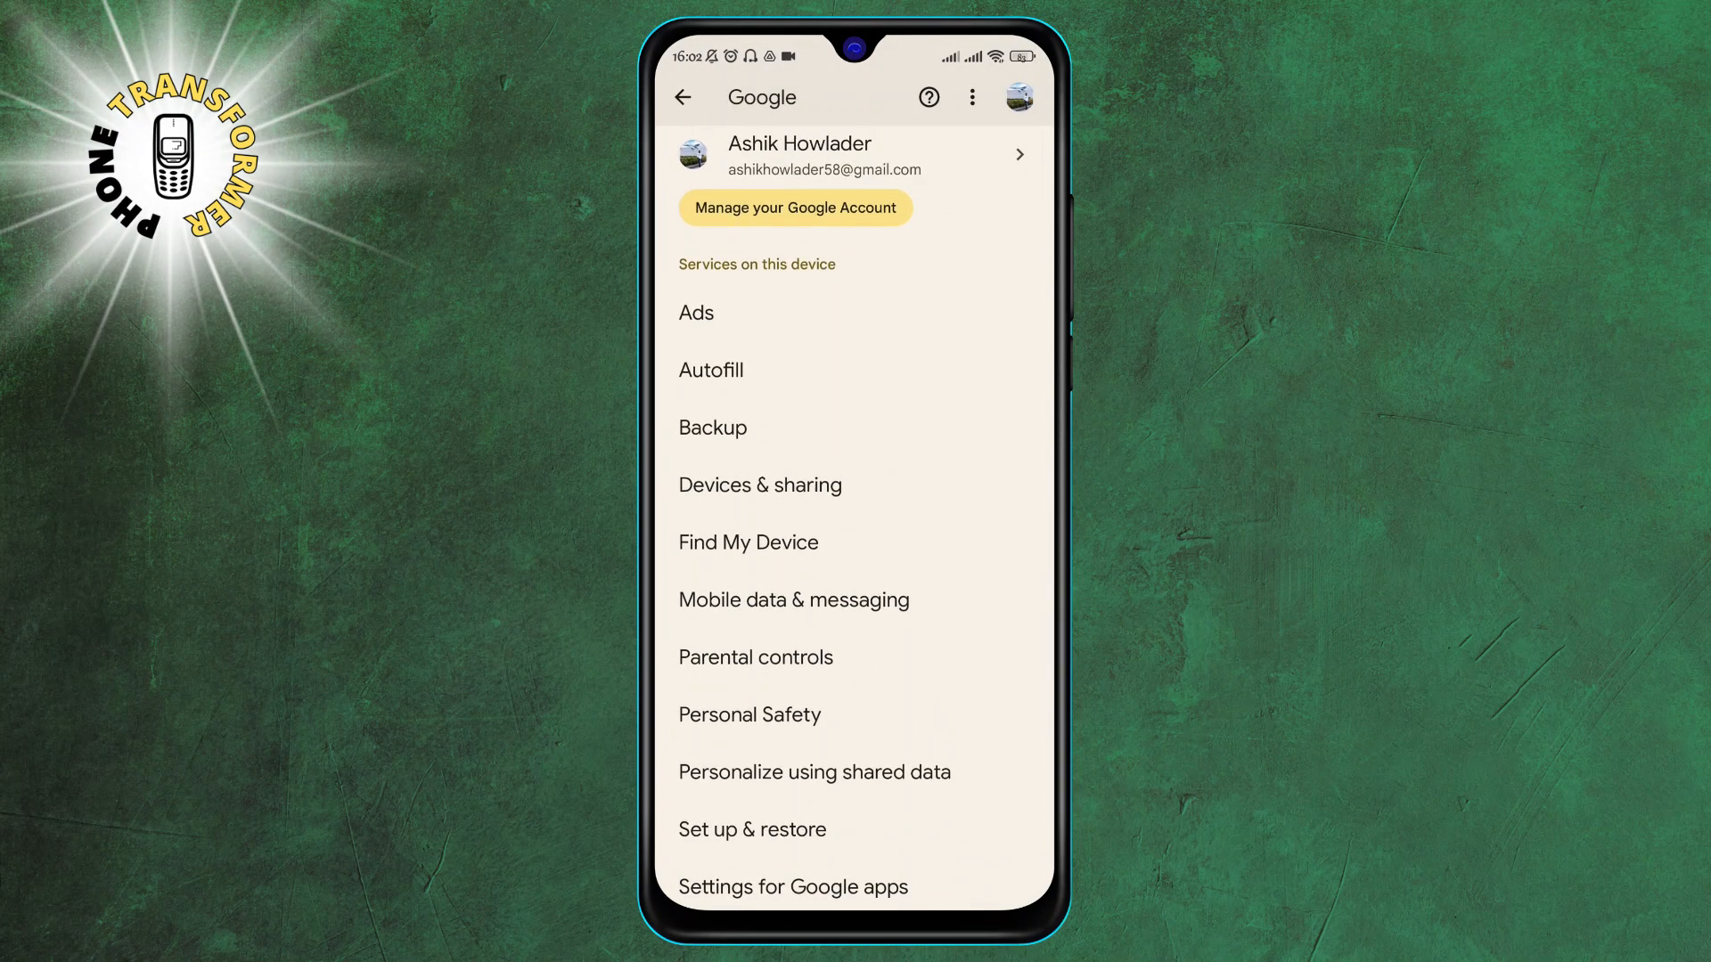
Go into Settings for Google apps and its Connected apps list
left_click(793, 886)
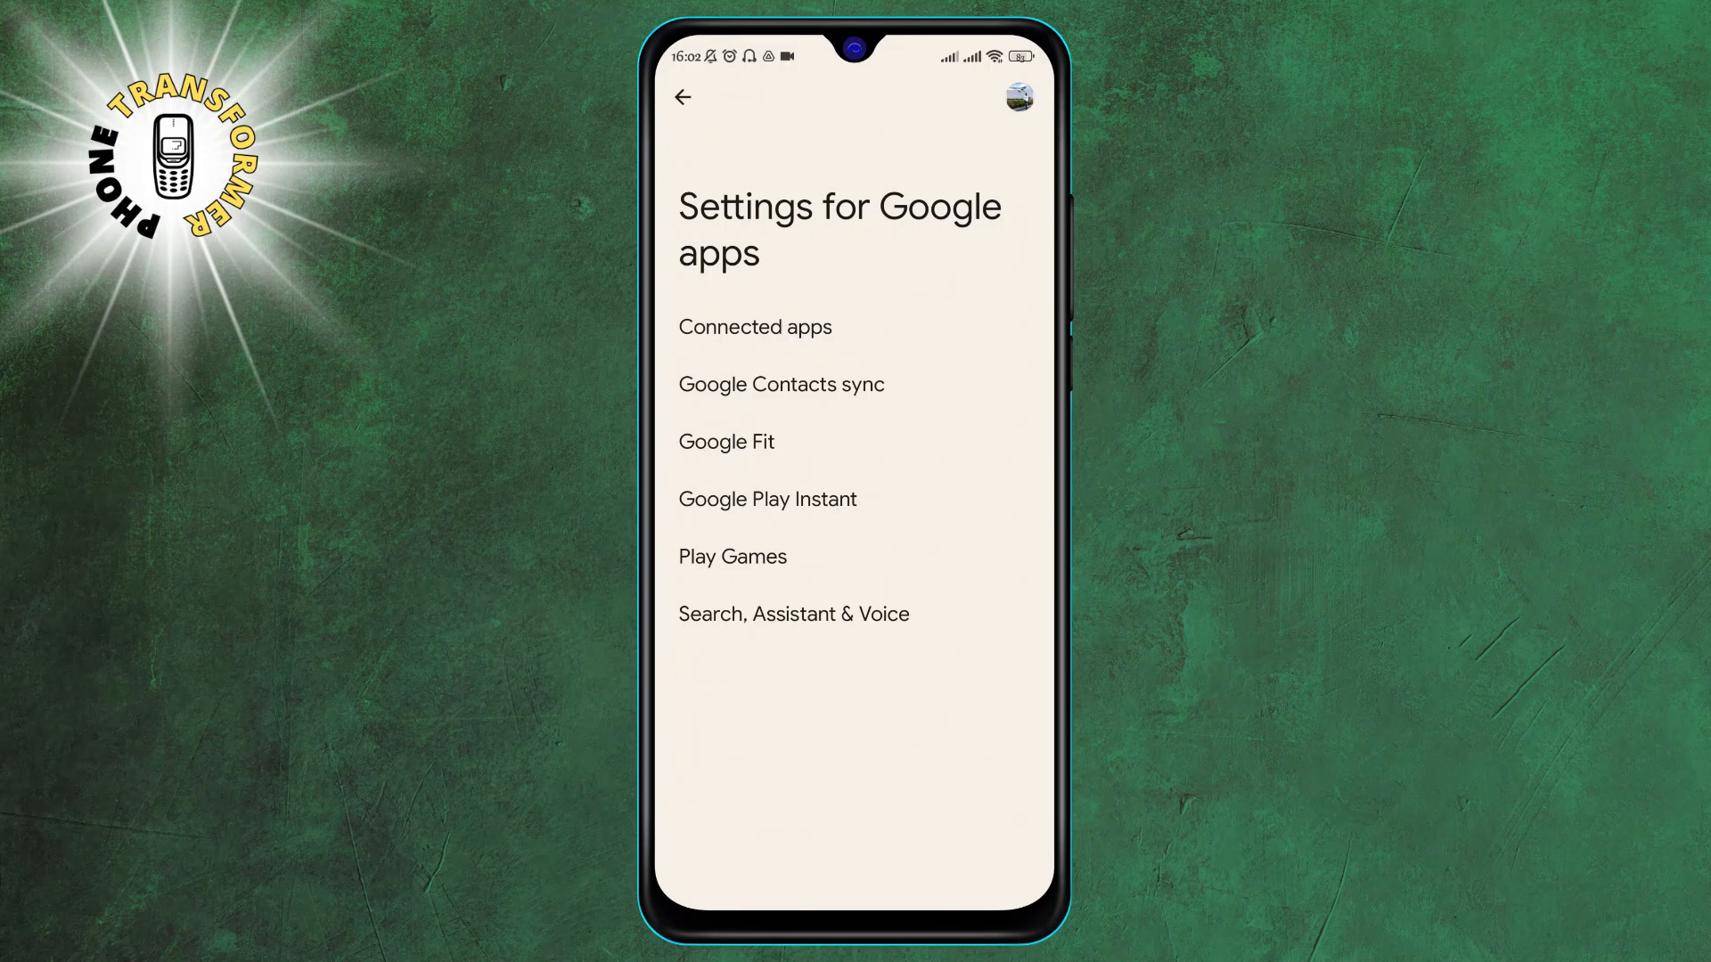
left_click(753, 326)
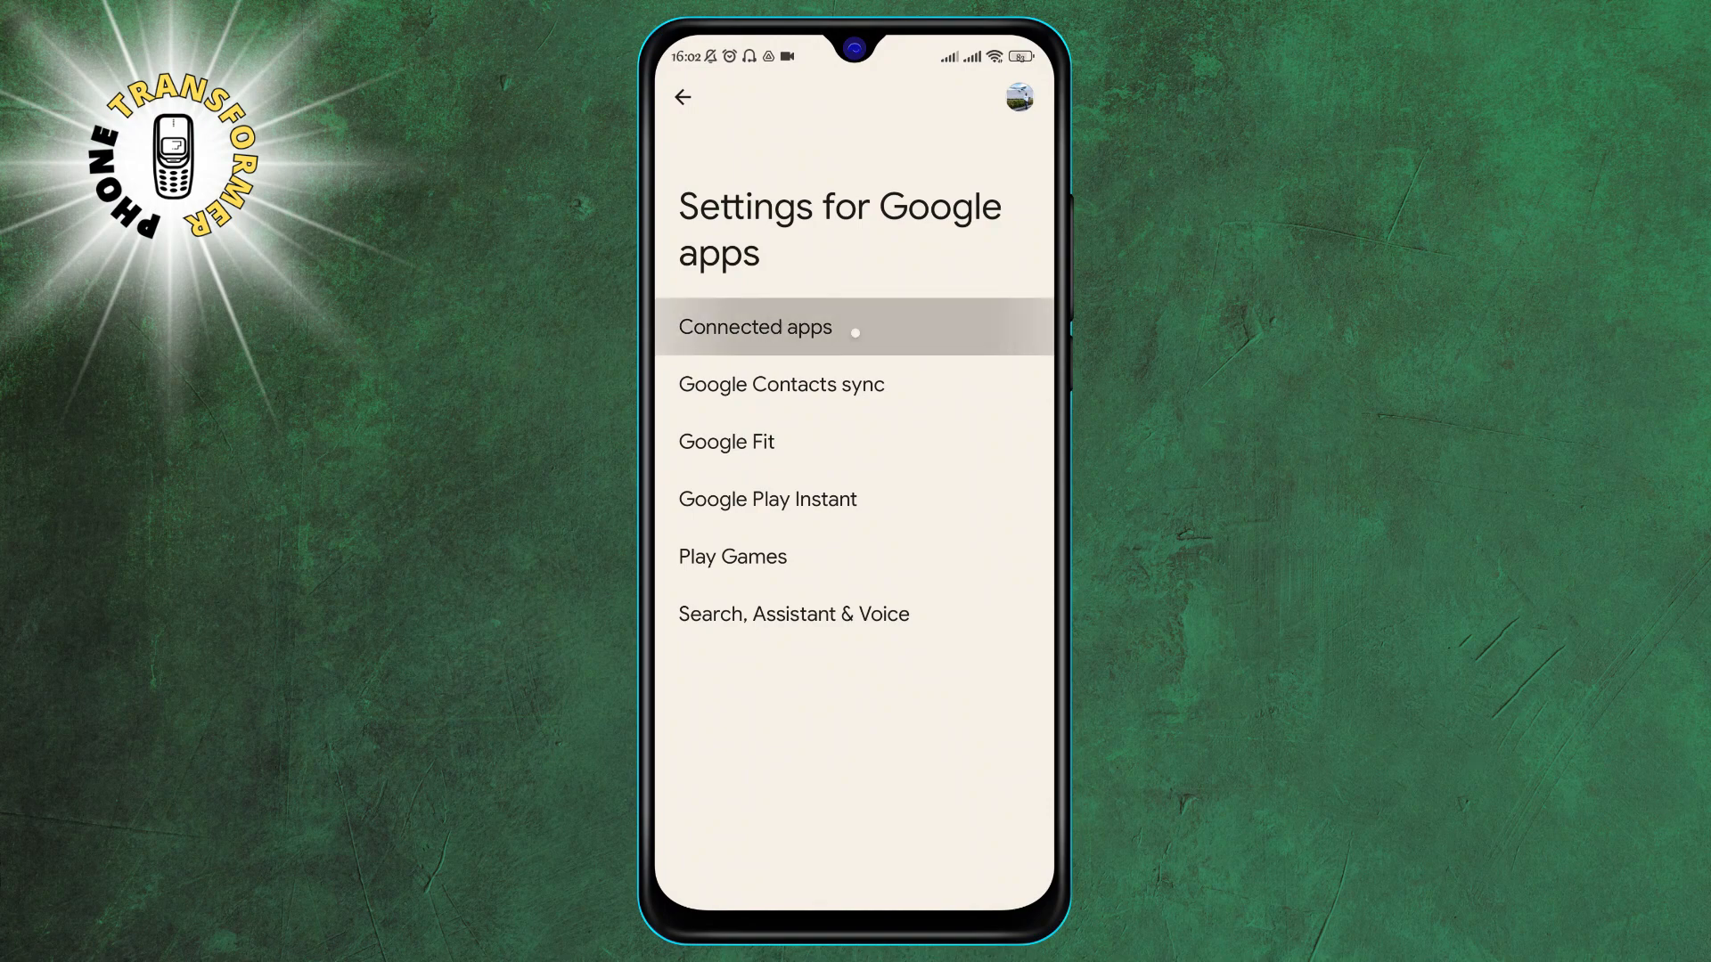
Find OnlyFans.com in the Connected apps 'Access to' list
left_click(754, 326)
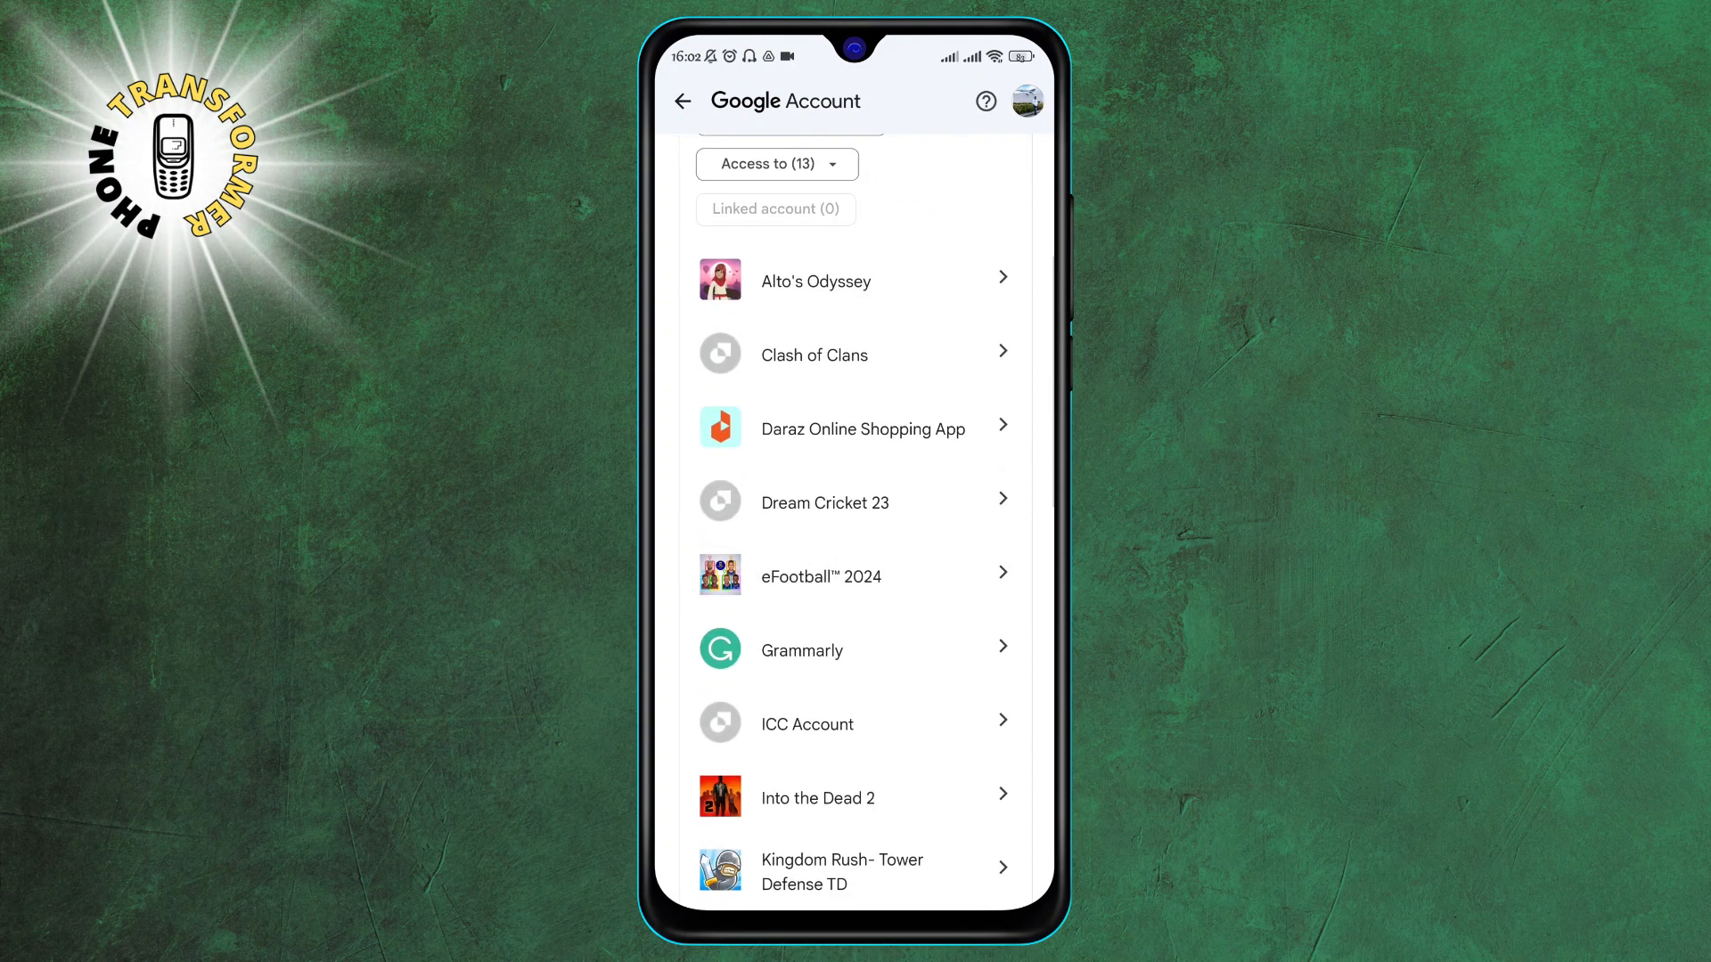
scroll("up", 3)
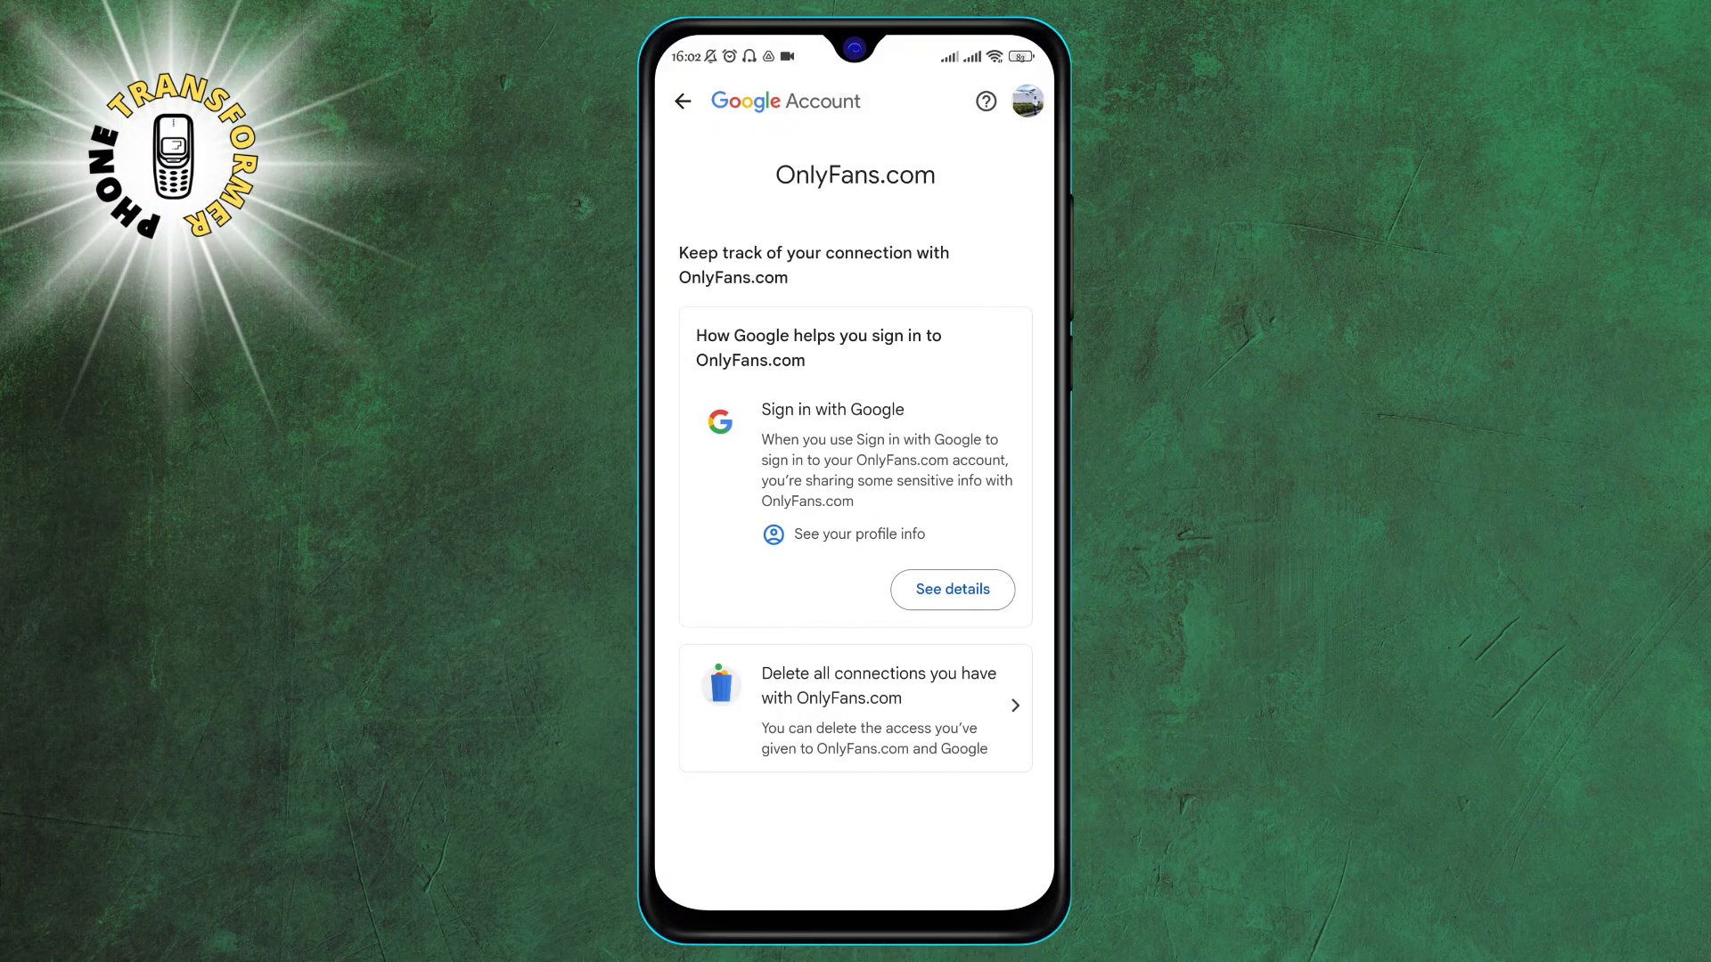
Delete all connections with OnlyFans.com and confirm the removal
left_click(854, 707)
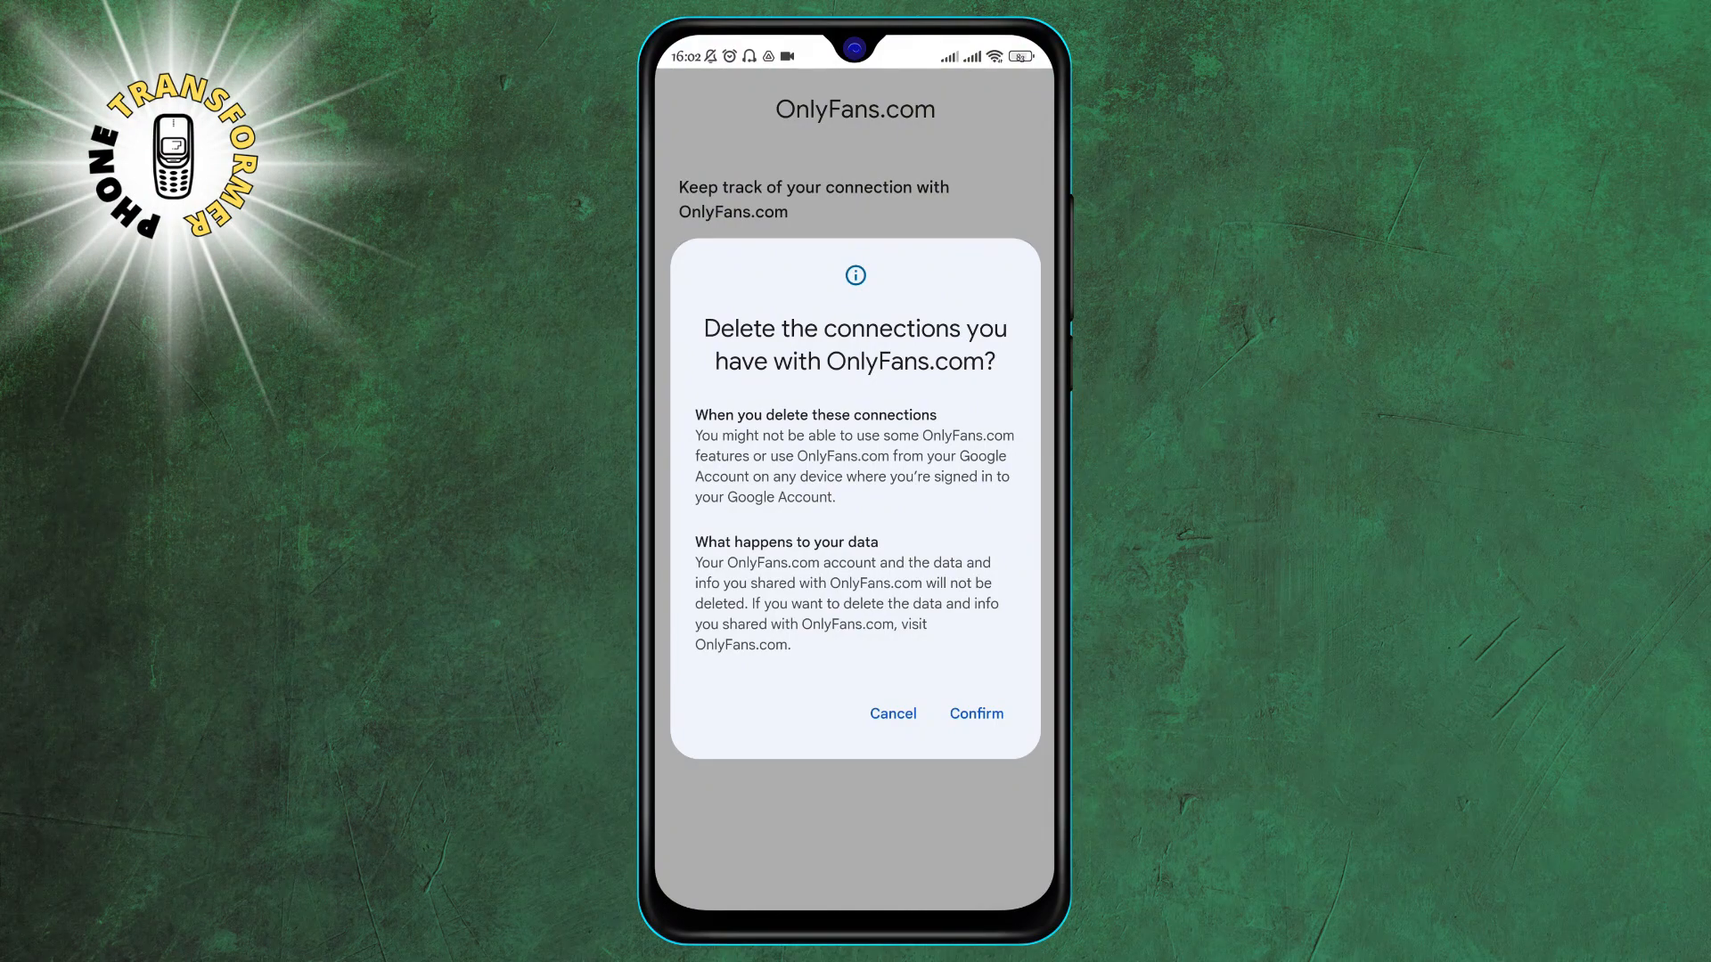
left_click(891, 713)
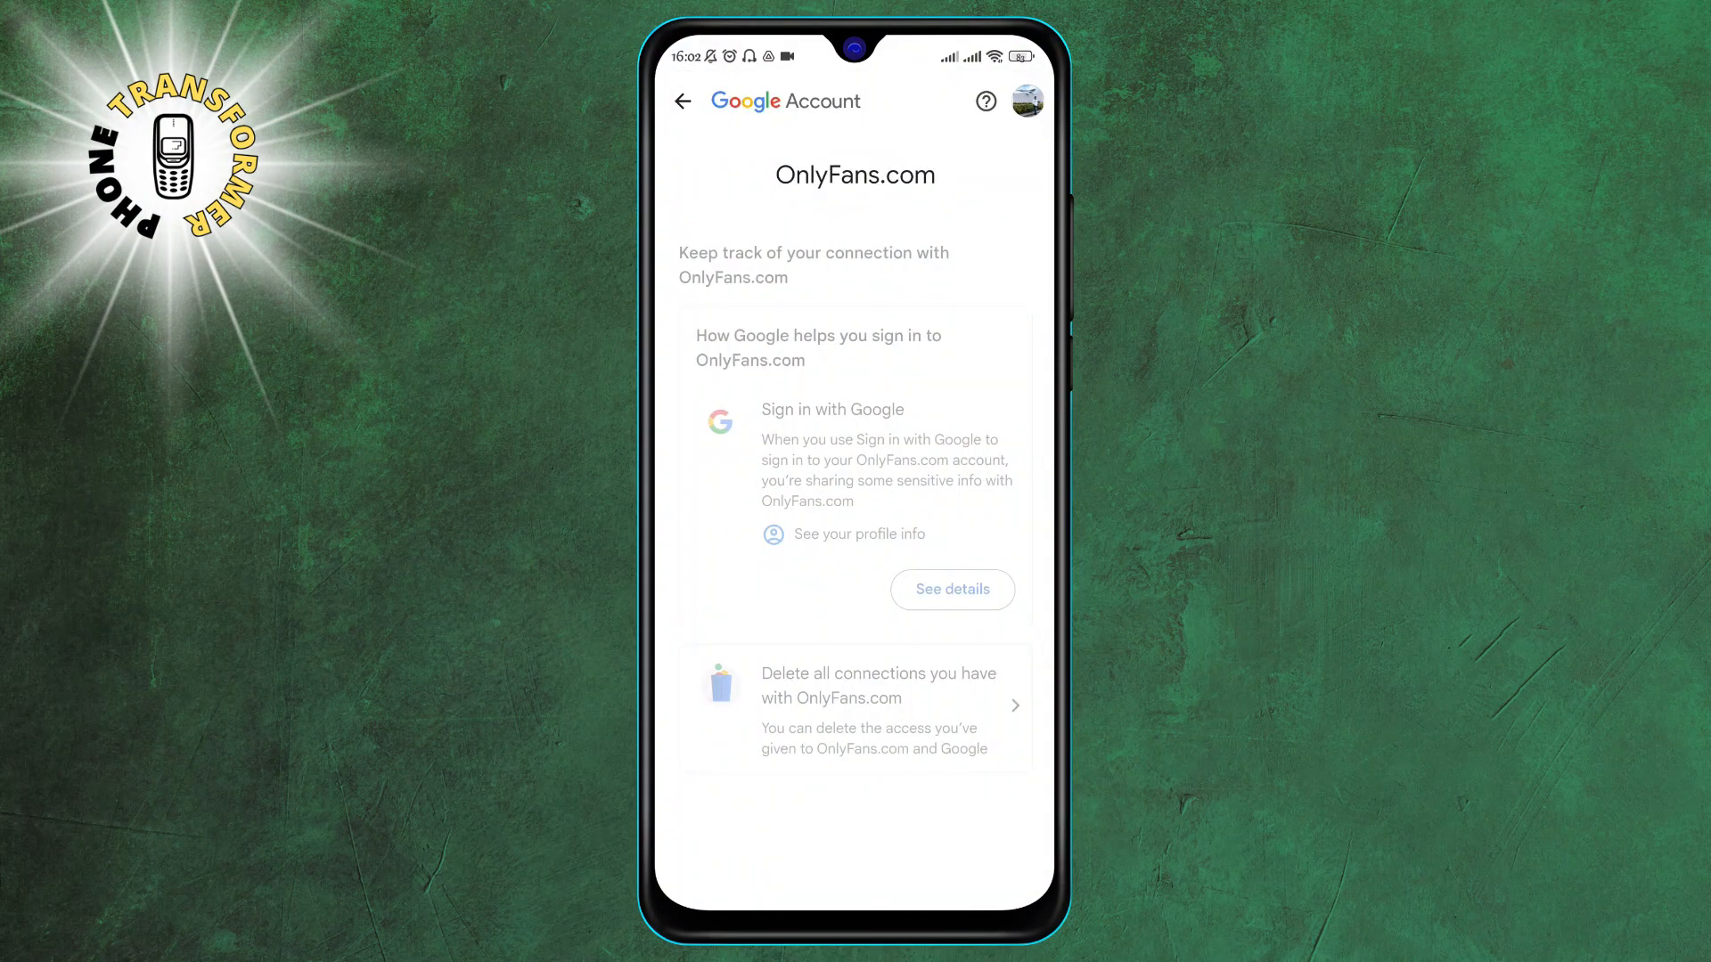